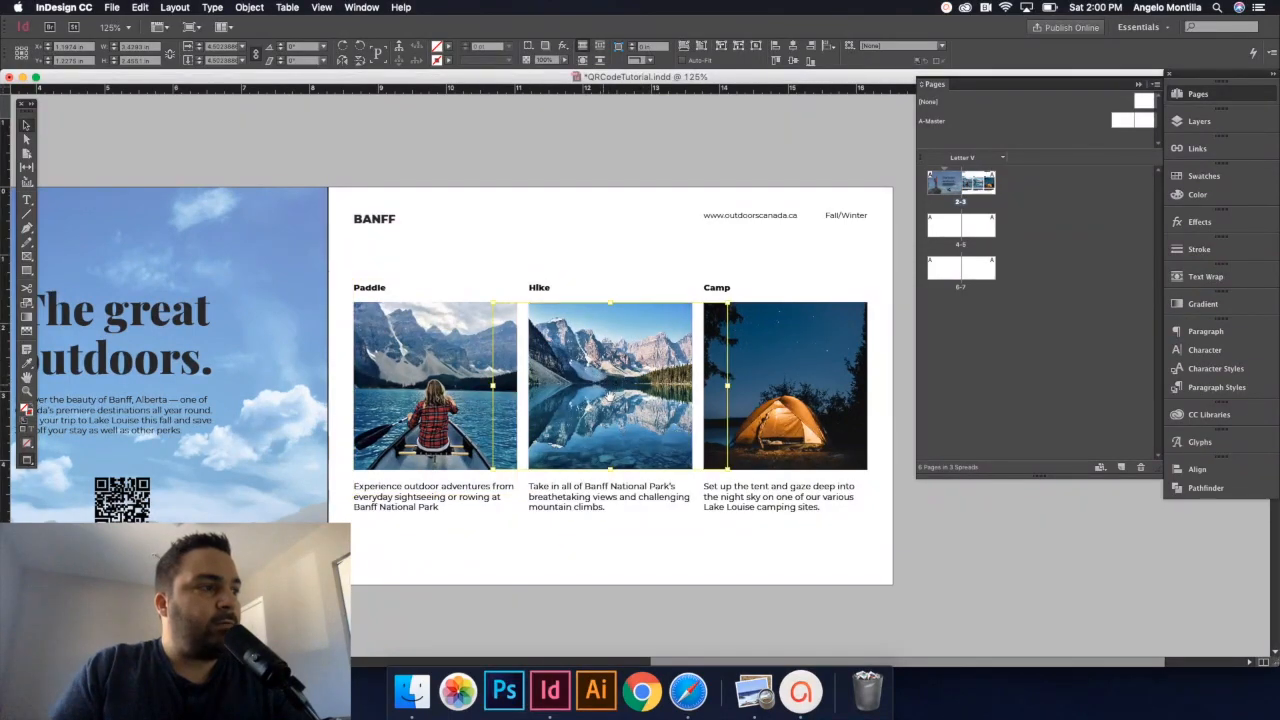
Start File > Place and navigate into the Banff Tutorial folder.
click(785, 385)
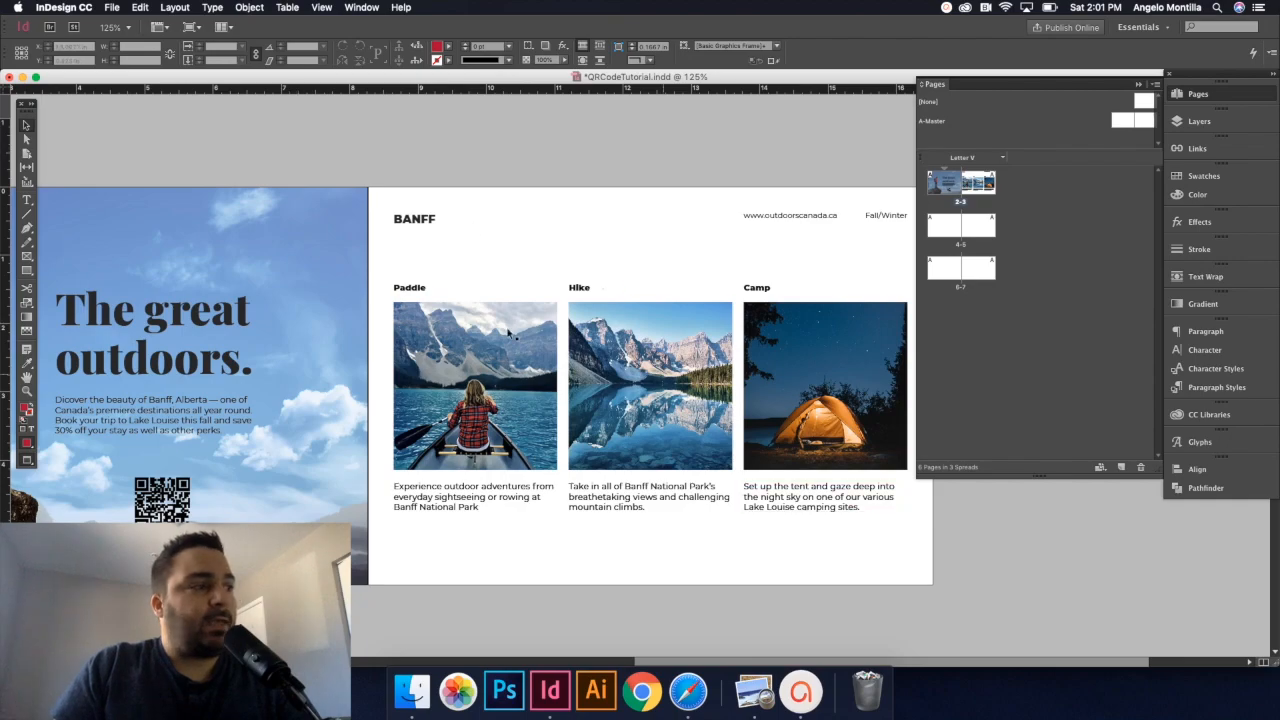
click(825, 386)
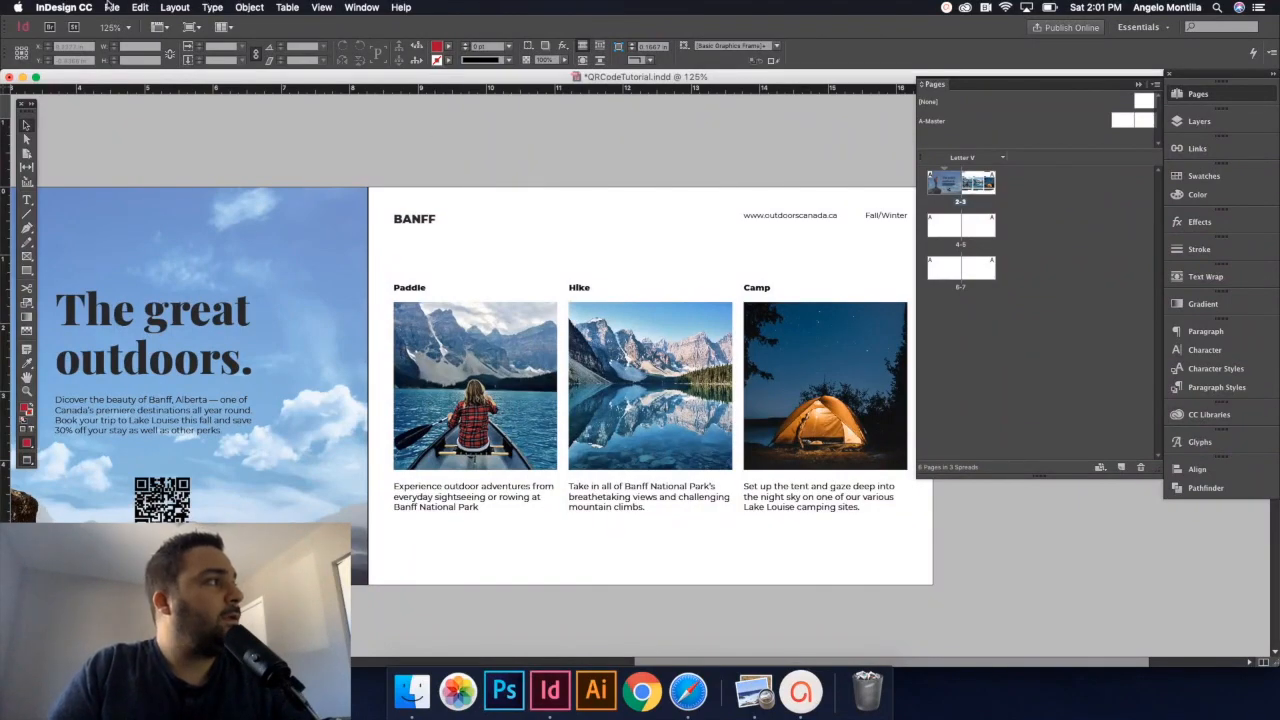
click(111, 8)
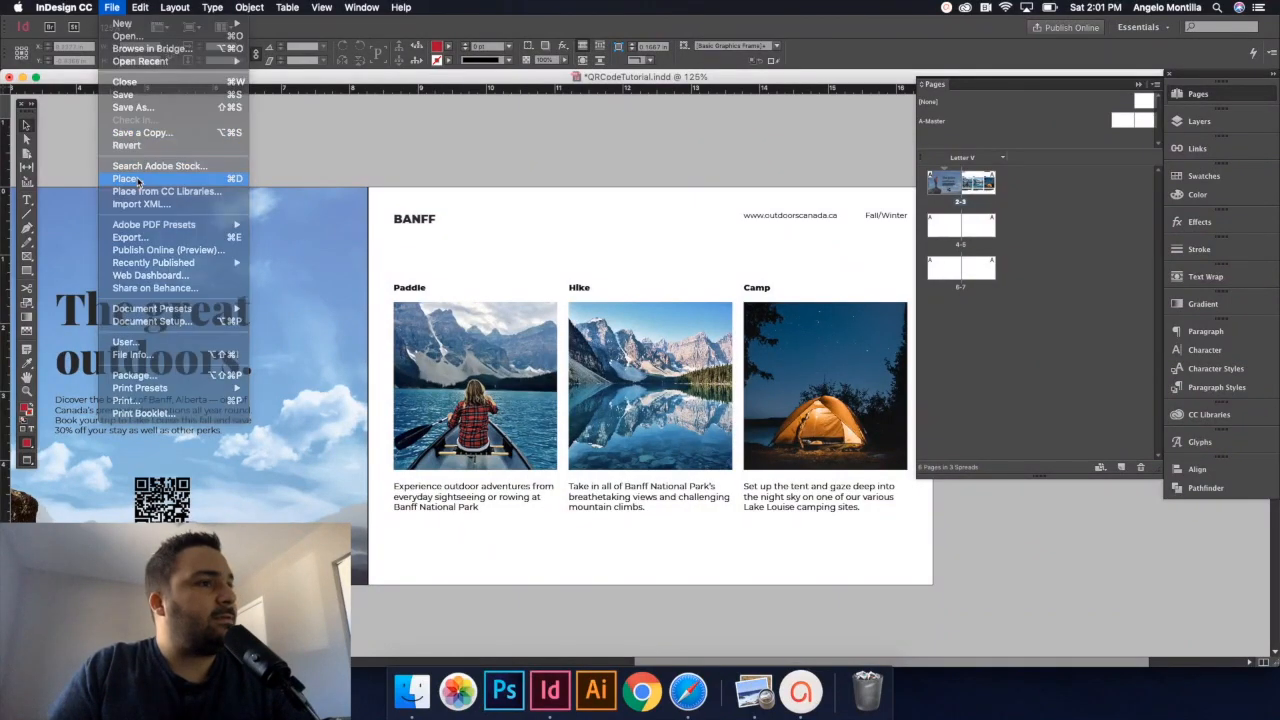
click(127, 179)
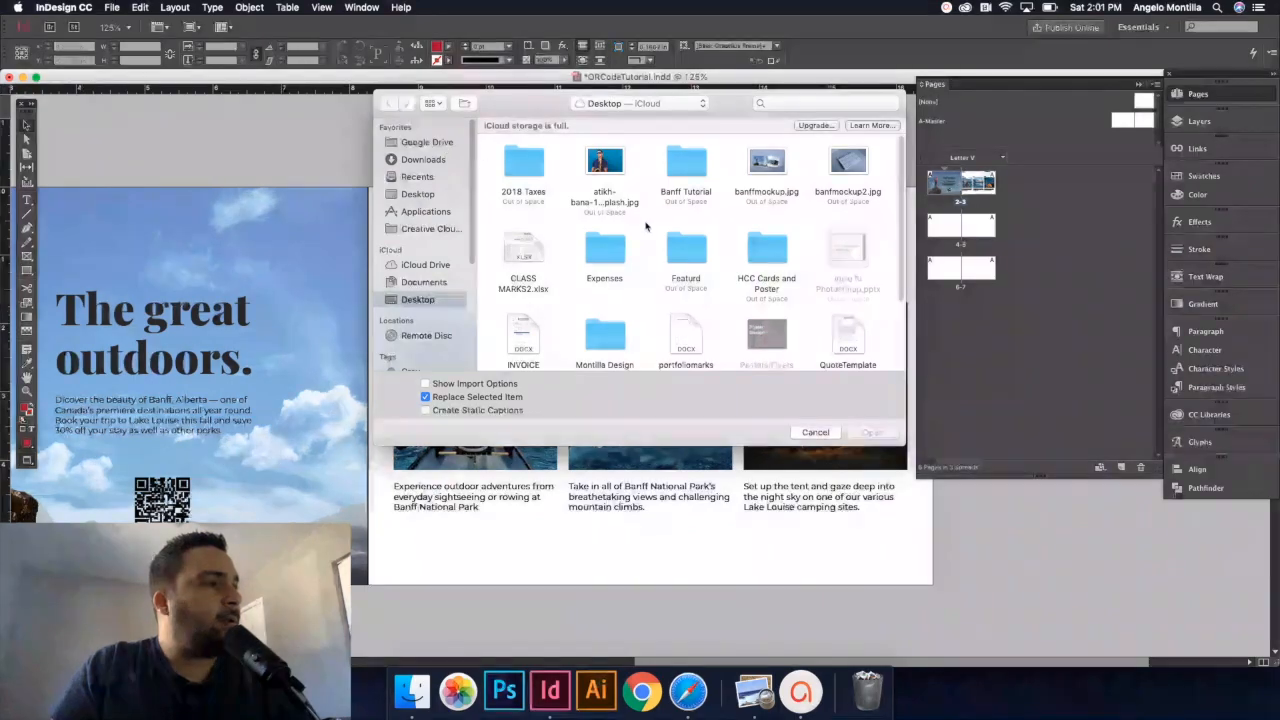
scroll(down, 3)
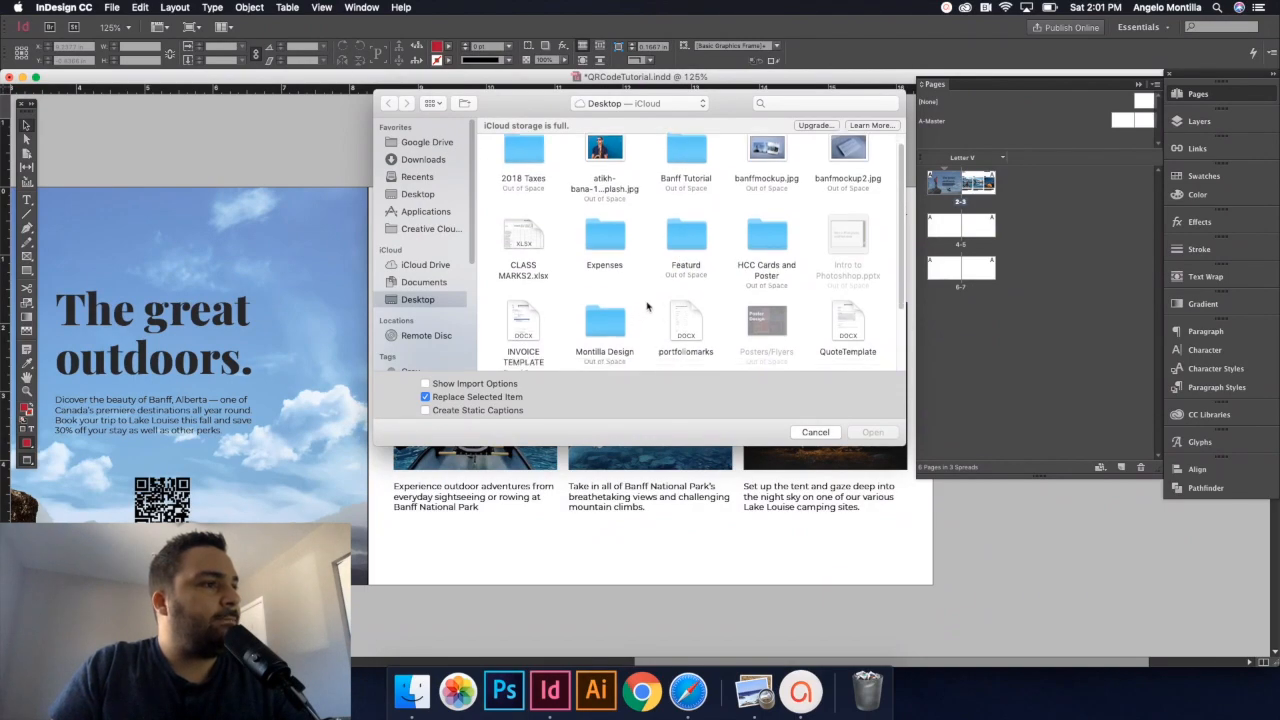
double_click(685, 150)
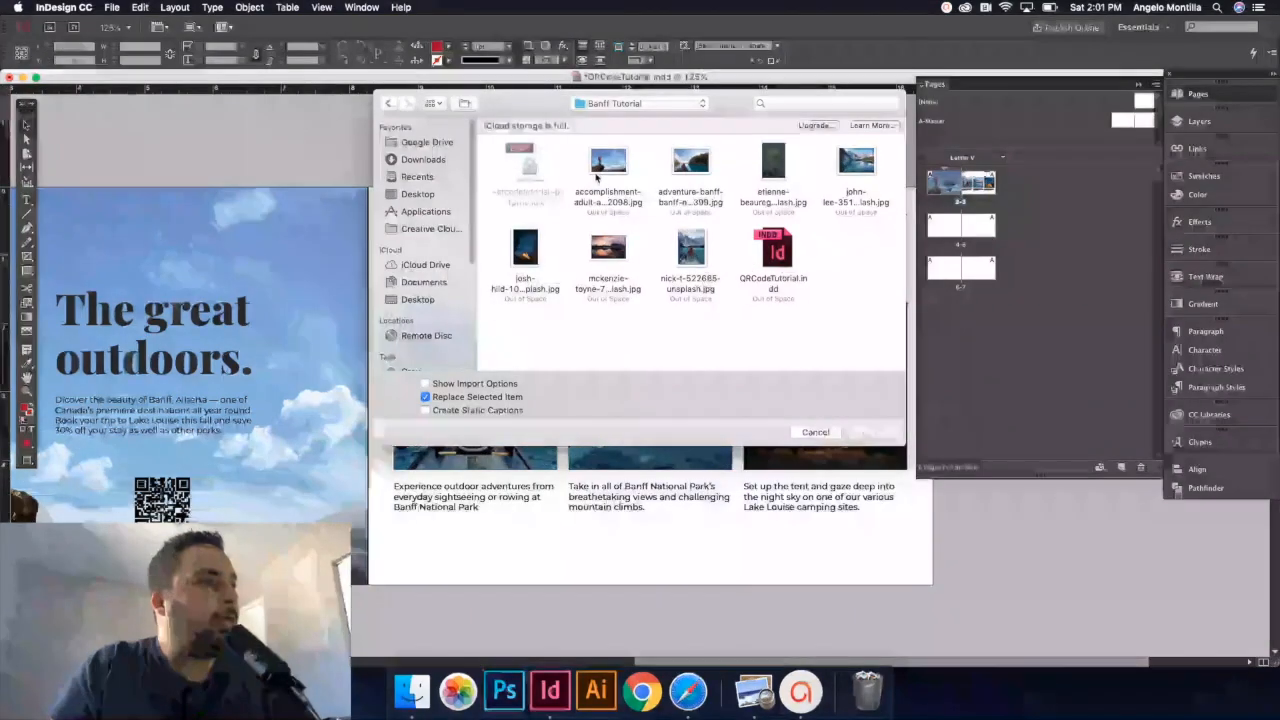
After previewing photos, select the sunset lake, kayak and forest JPGs together.
click(690, 247)
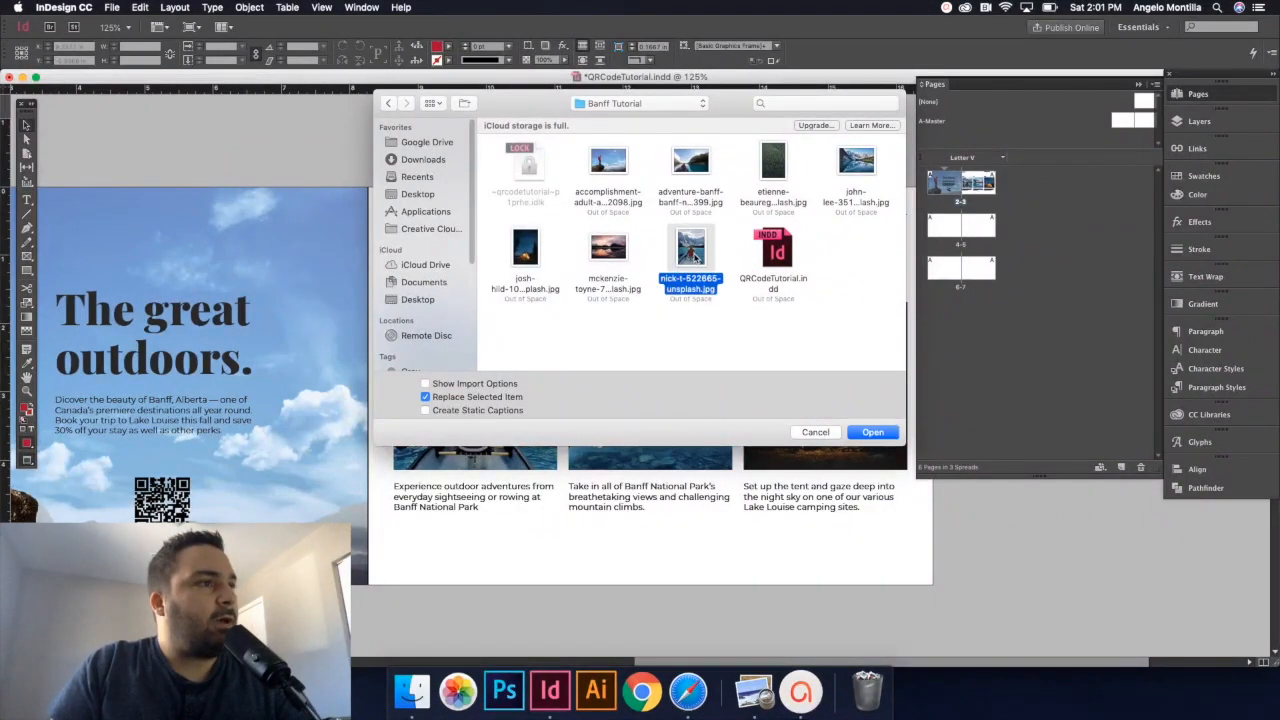
click(856, 163)
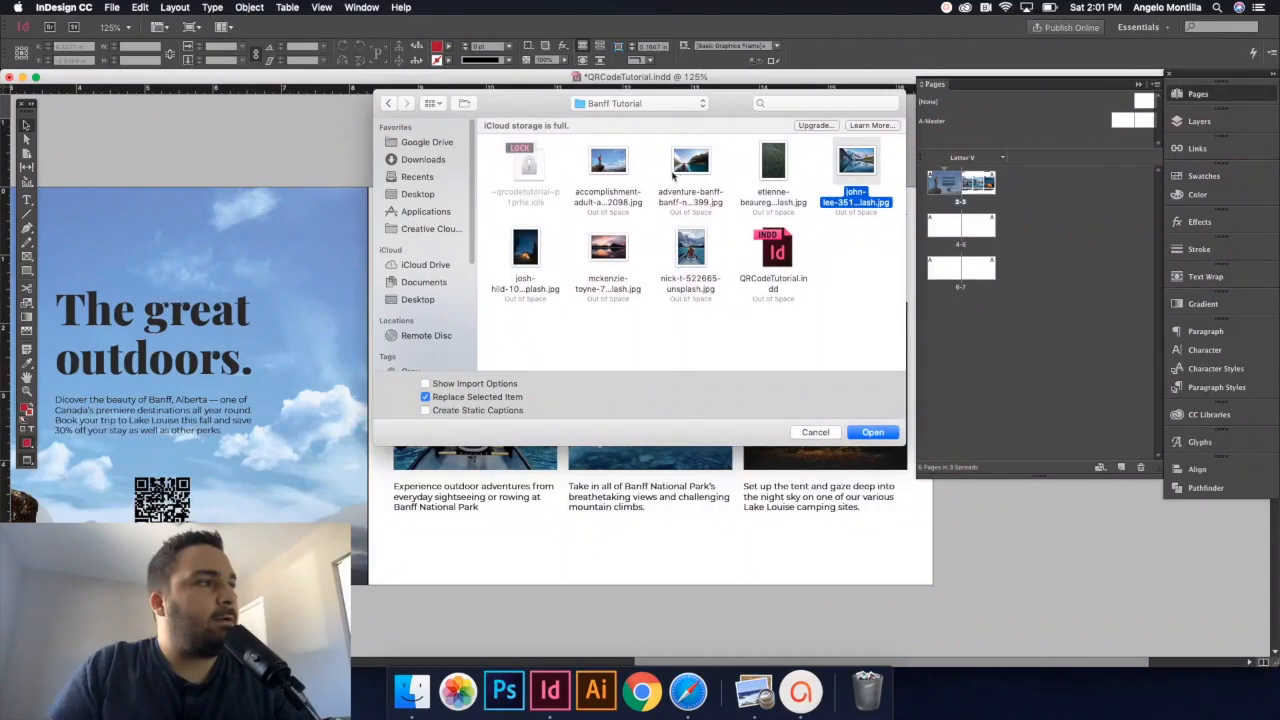
click(525, 250)
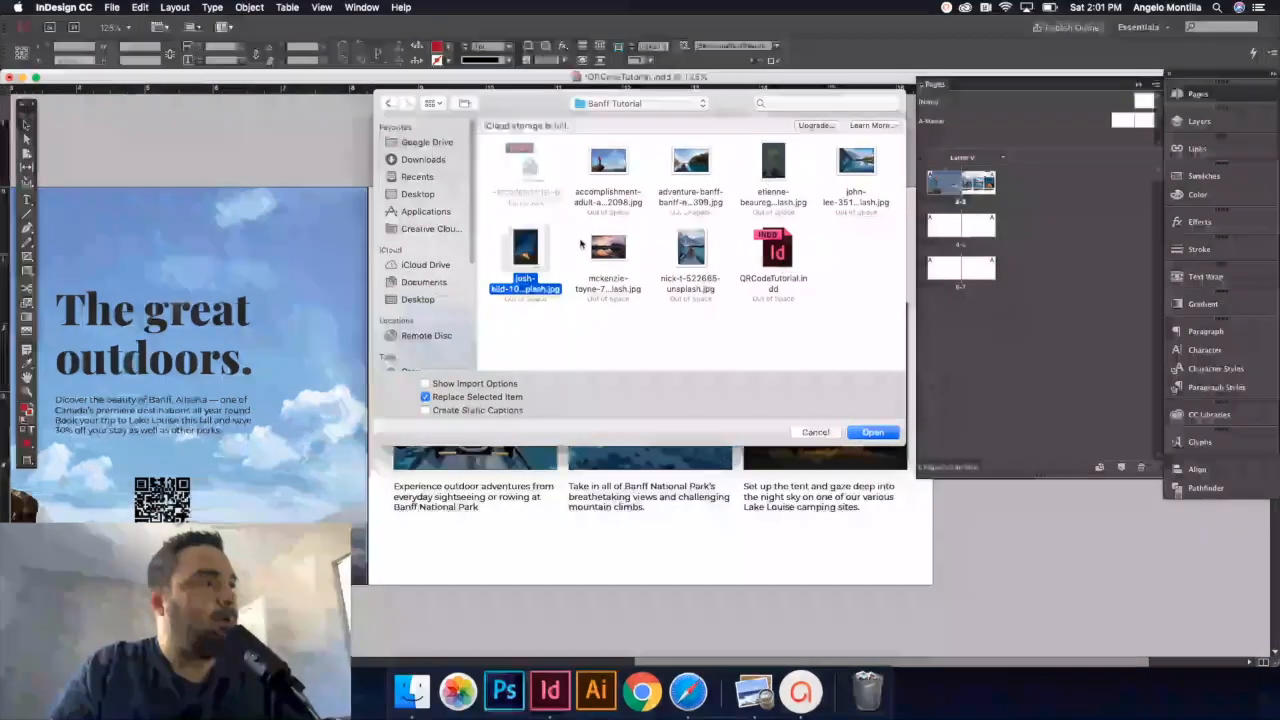
click(607, 247)
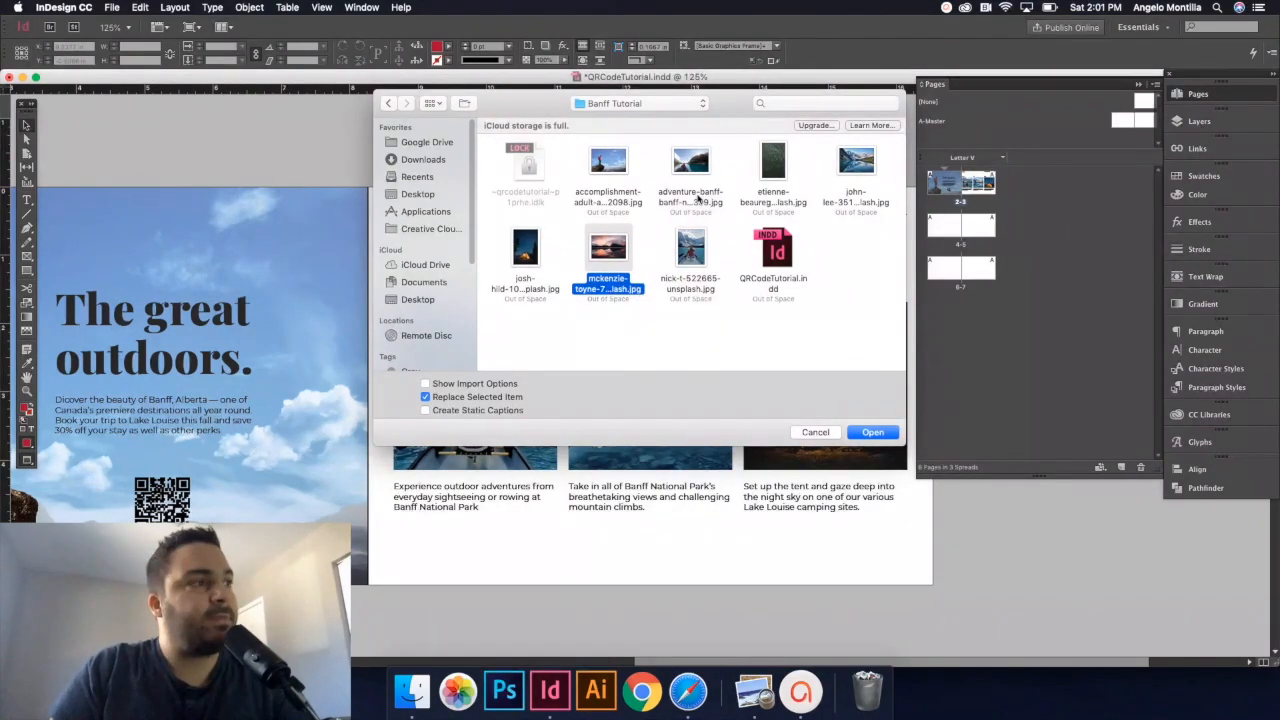
click(690, 162)
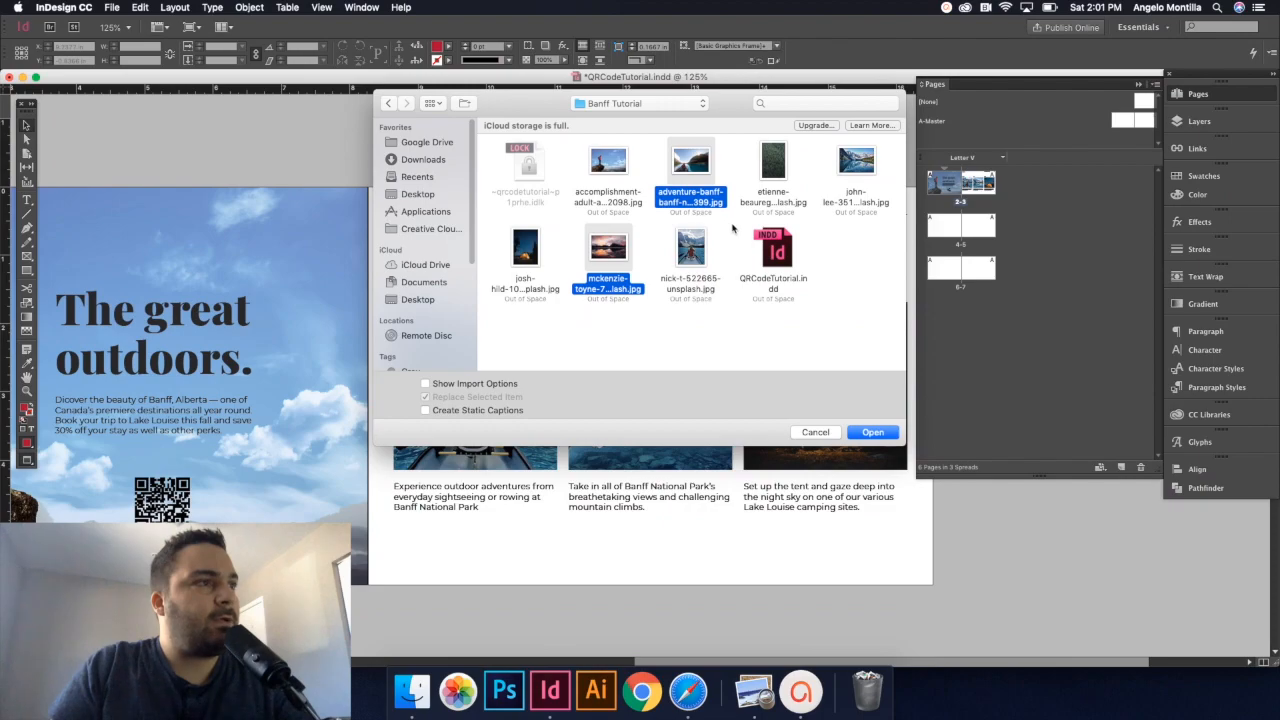
click(772, 160)
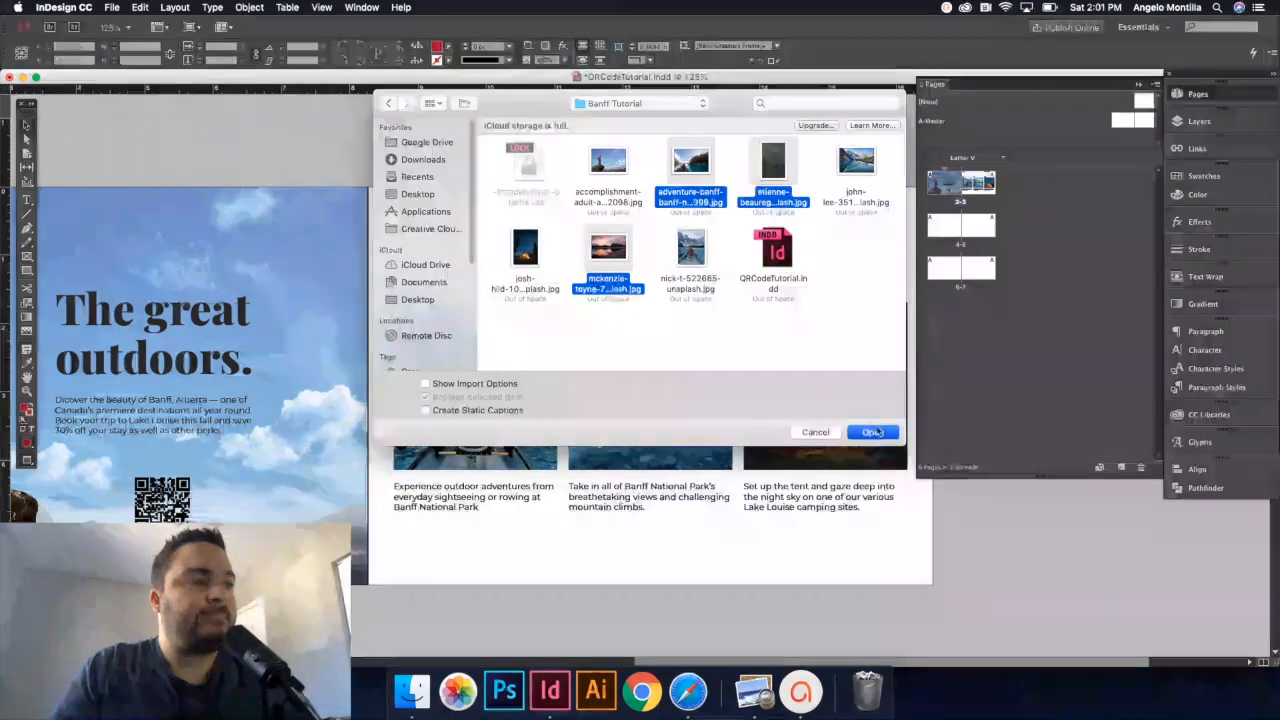
Load the three photos and drop them into the Paddle, Hike and Camp frames.
click(873, 432)
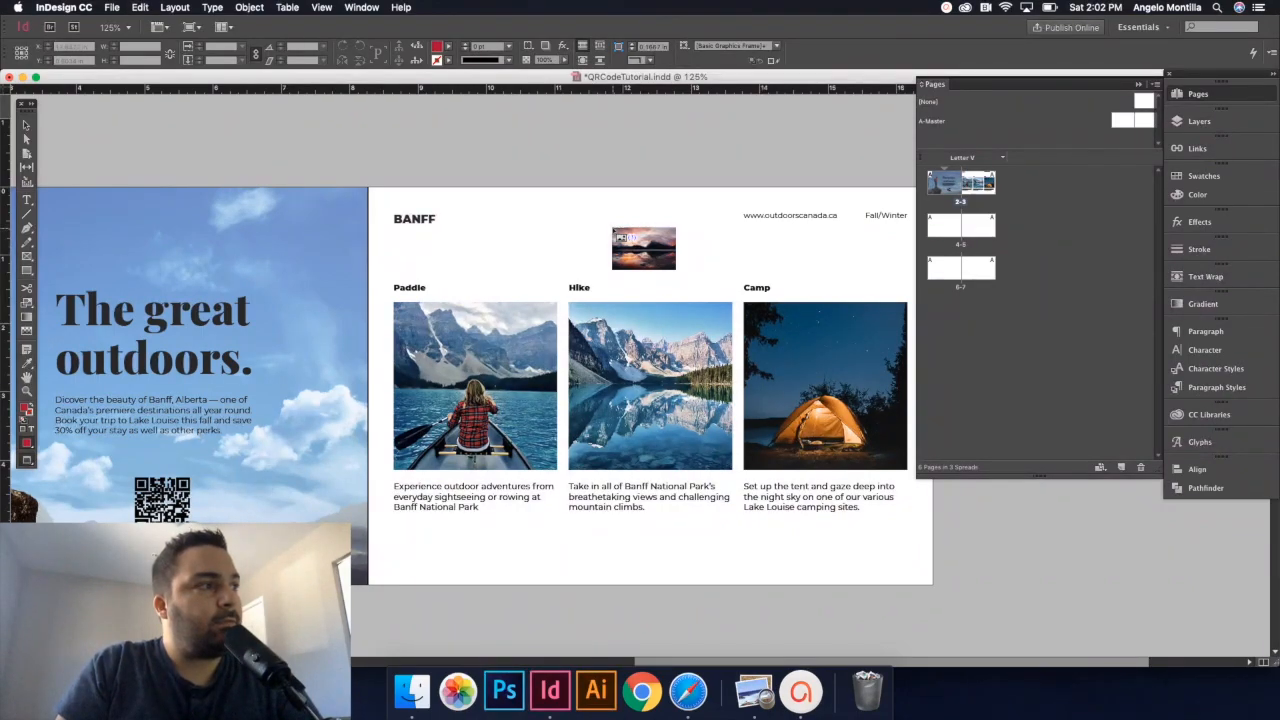
drag(643, 248, 553, 230)
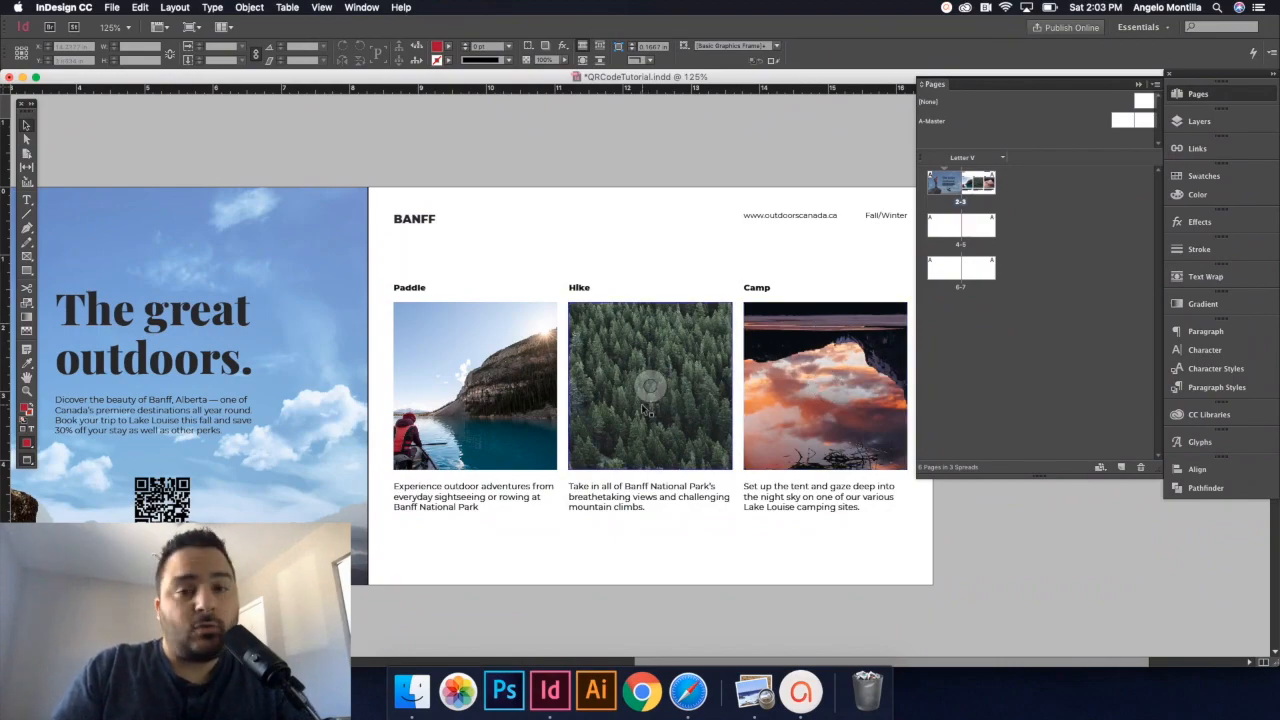
Apply Fill Frame Proportionally to the kayak and sunset lake photos.
click(475, 387)
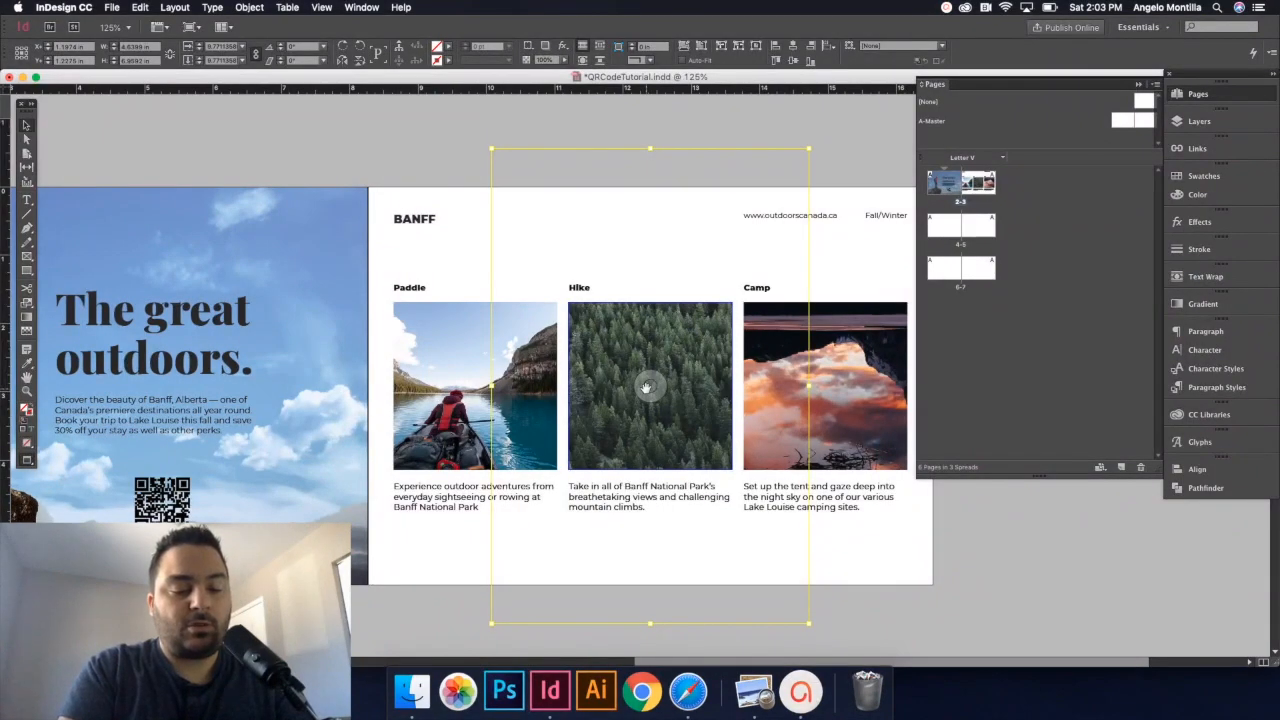
click(648, 386)
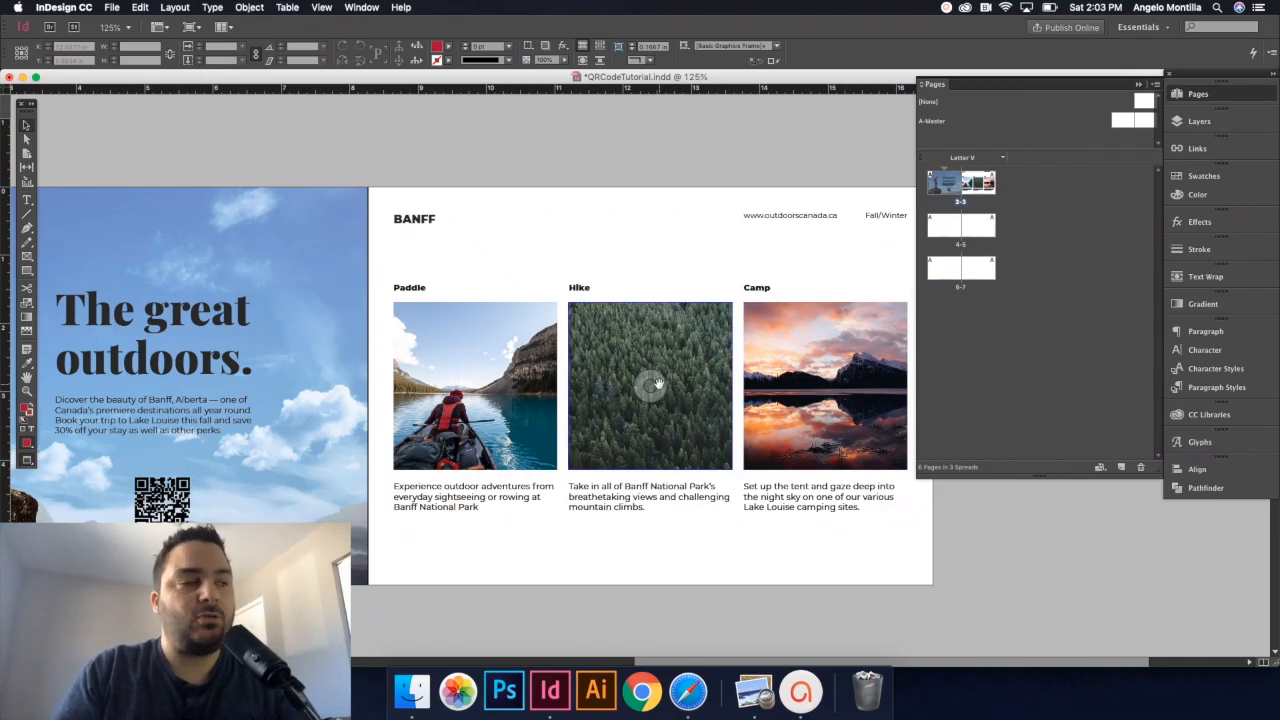
Apply Fitting > Fit Content Proportionally to the forest photo in the Hike frame.
right_click(650, 385)
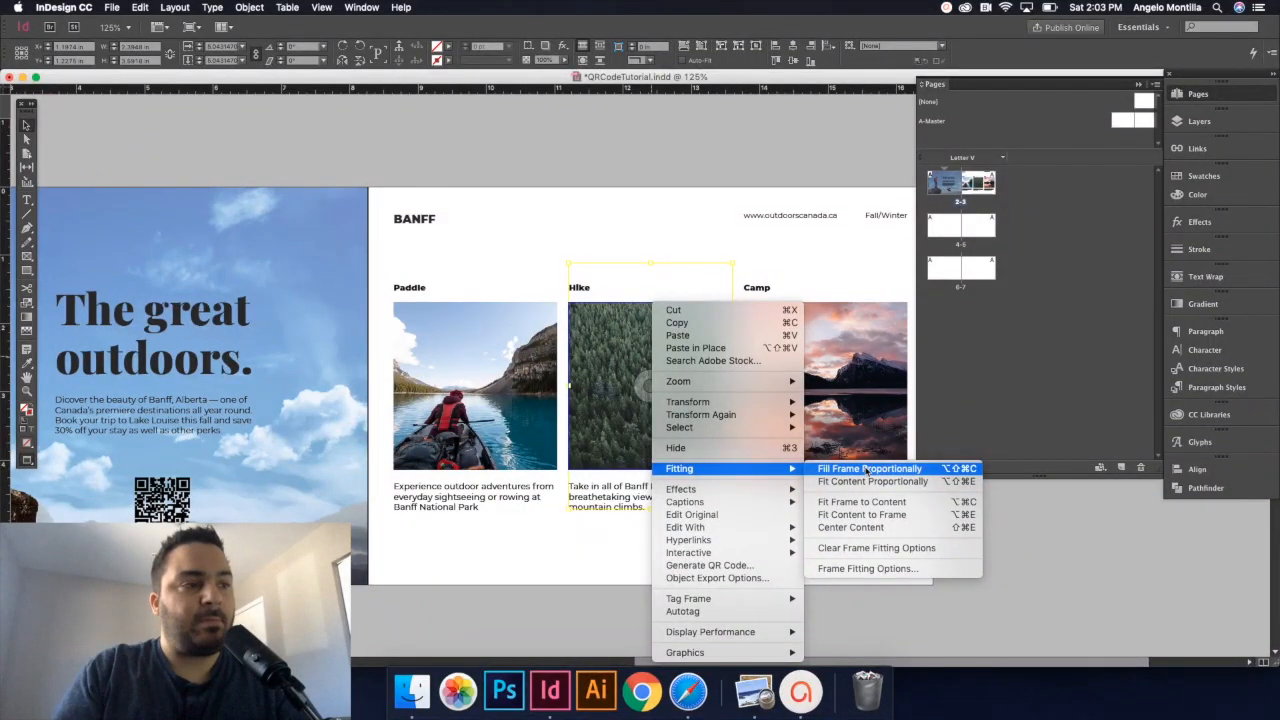
mouse_move(872, 481)
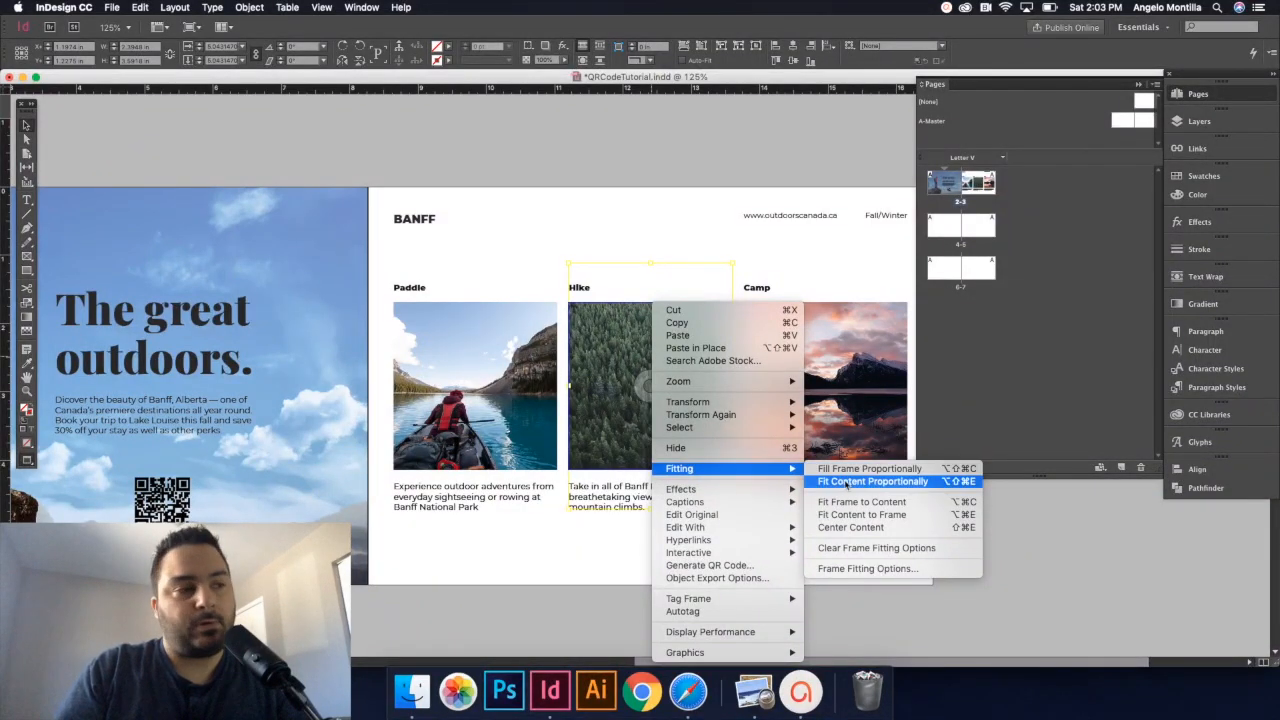
click(870, 481)
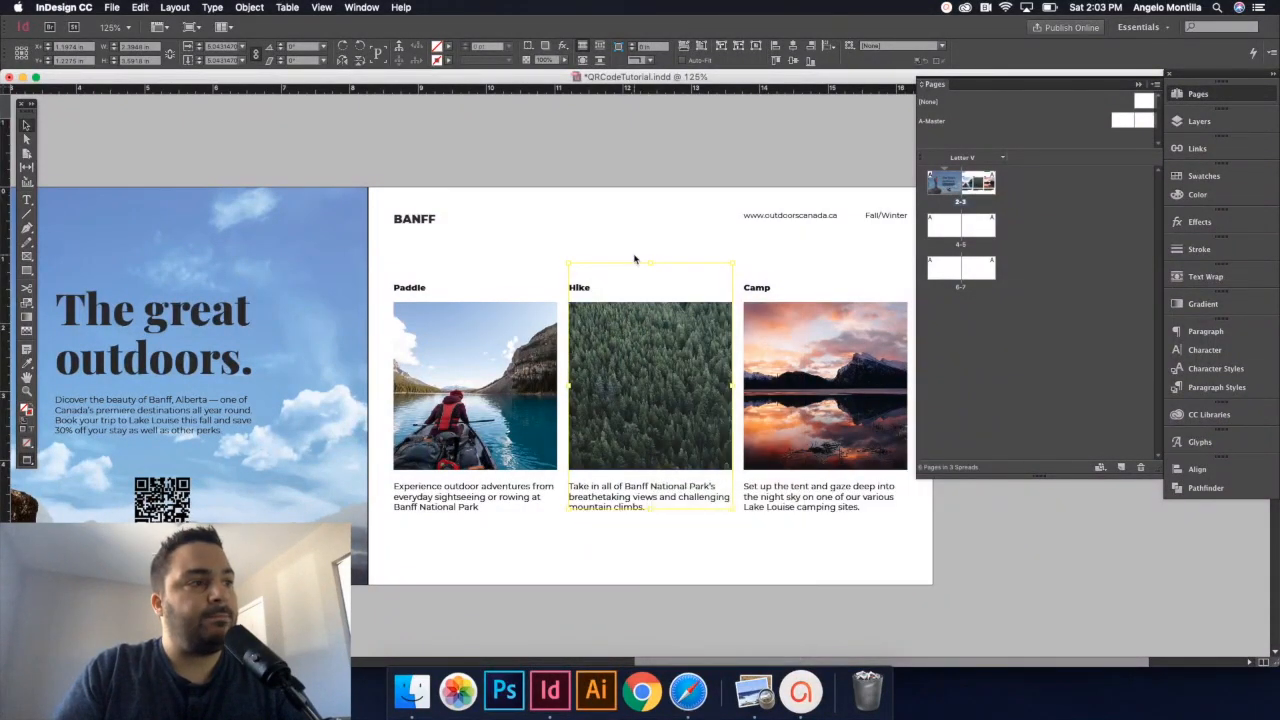